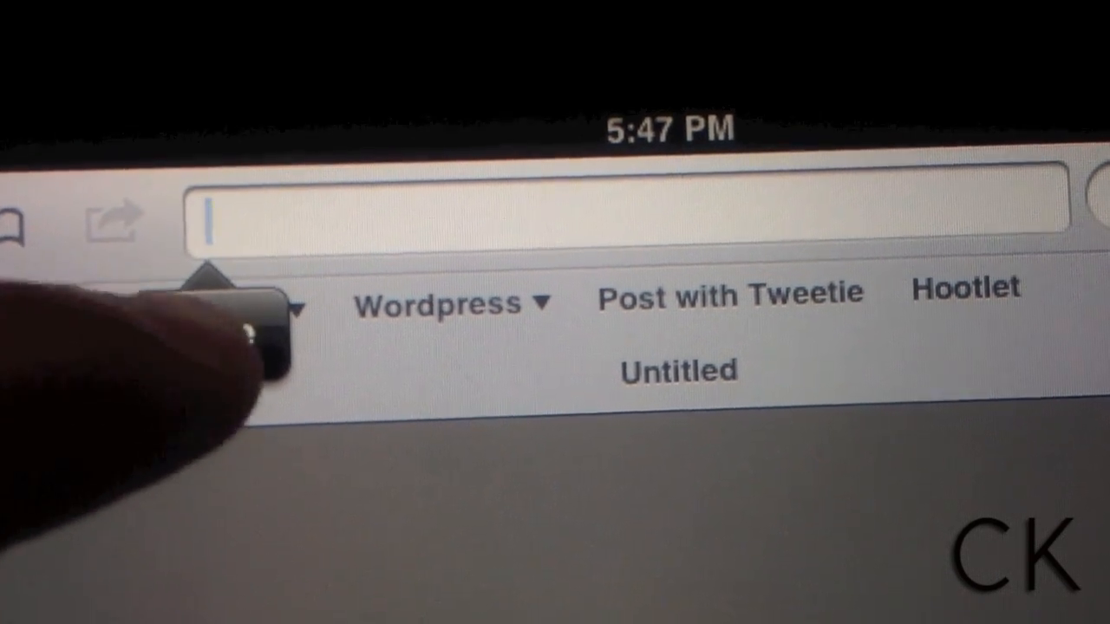
pyautogui.write('http://mrgan.com/gb/')
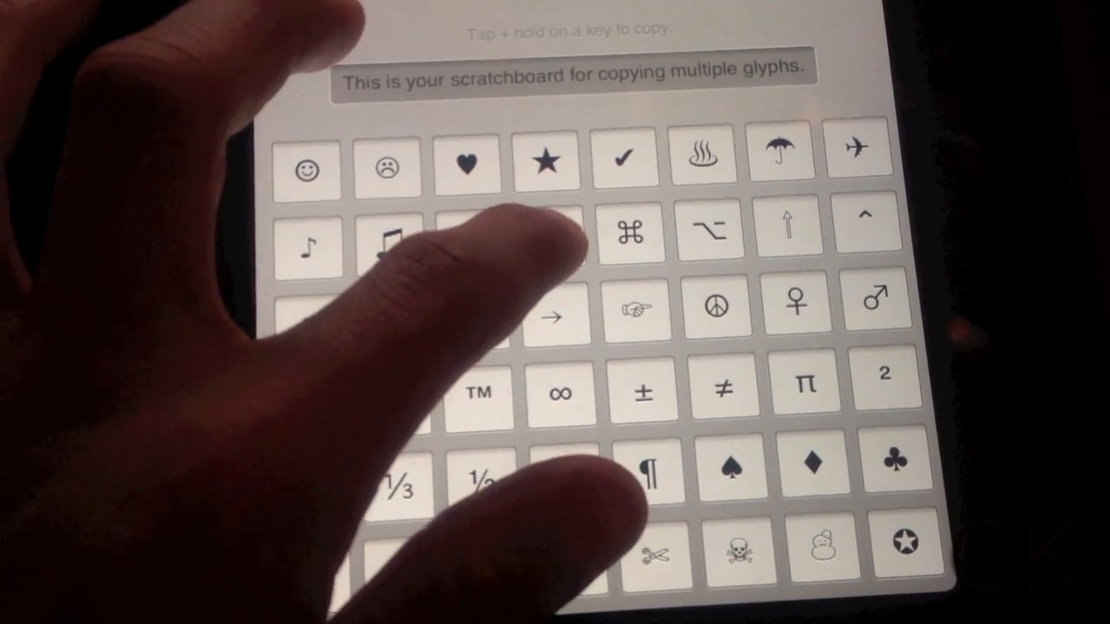
# Copy a chosen glyph from the Glyphboard grid to the clipboard
pyautogui.click(546, 241)
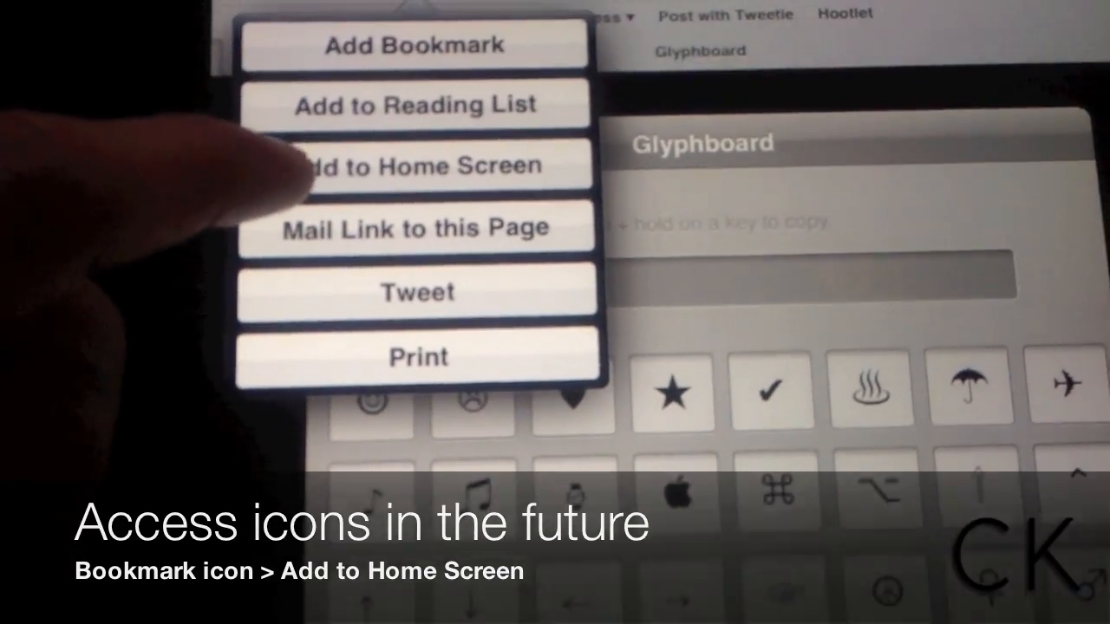
# Choose Add to Home Screen for the Glyphboard page from the share options
pyautogui.click(414, 167)
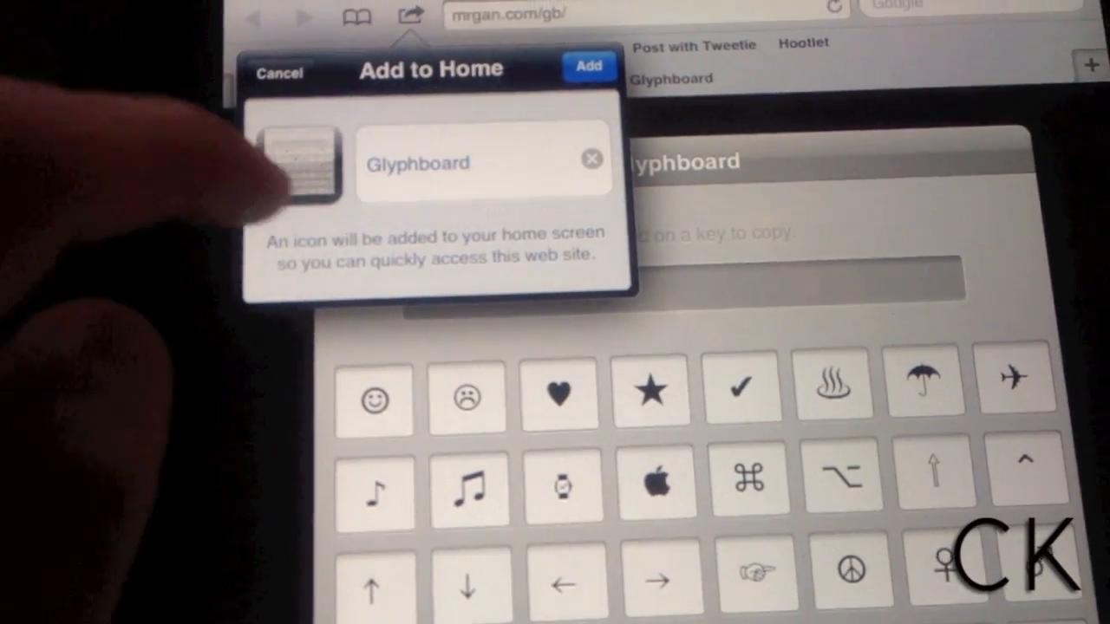